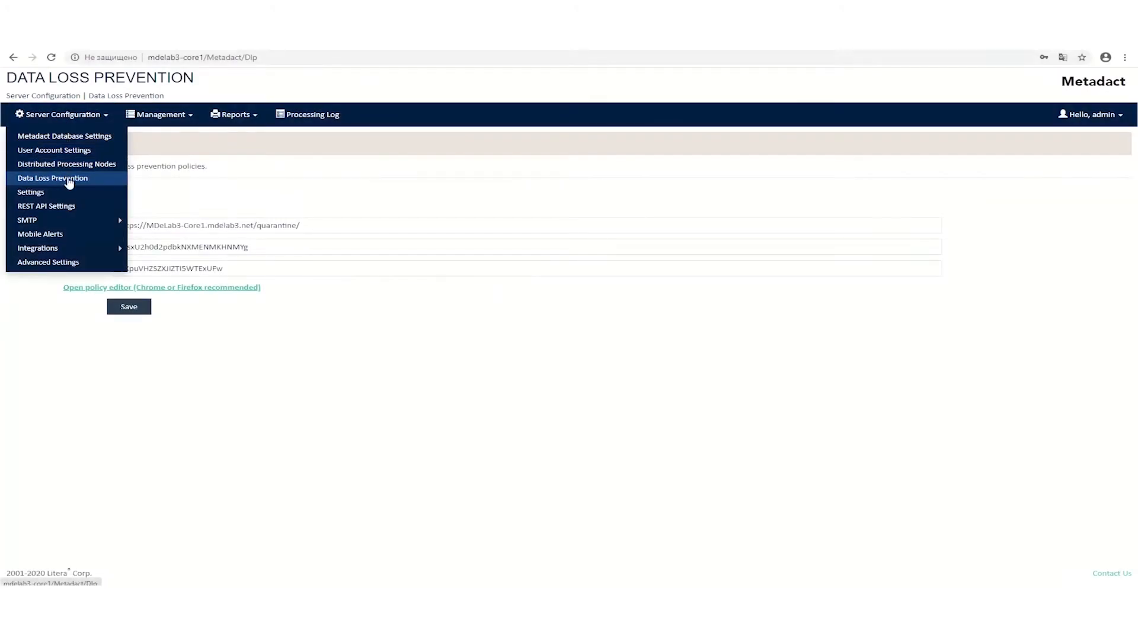
Step: Open the Data Loss Prevention policy editor listing the existing email policies
{"action": "left_click", "coordinate": [161, 287]}
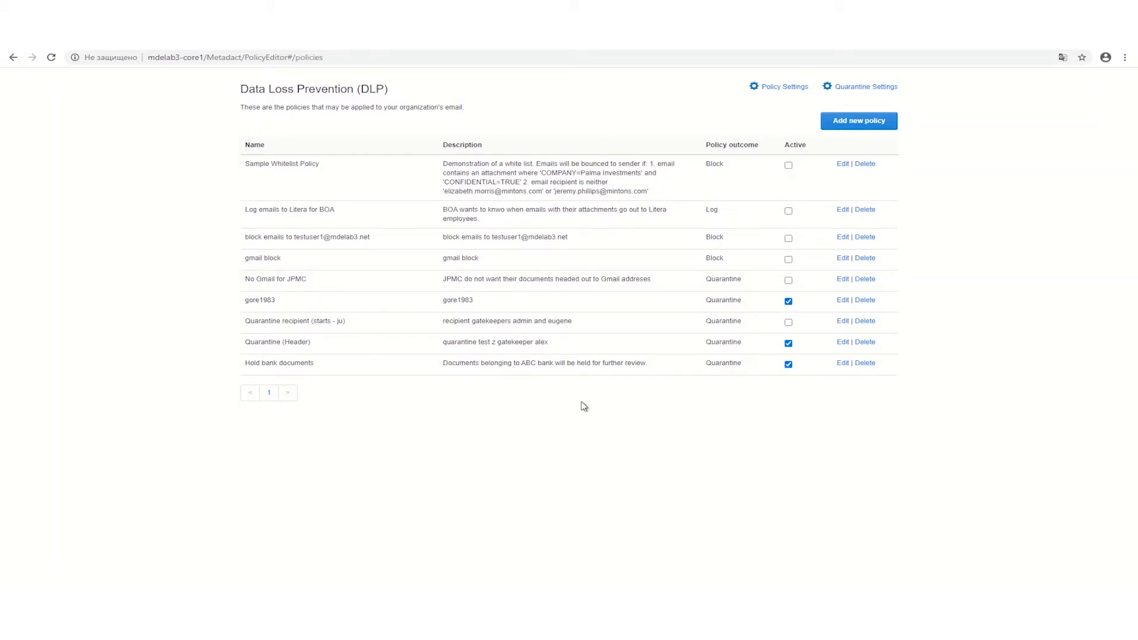
{"action": "left_click", "coordinate": [842, 363]}
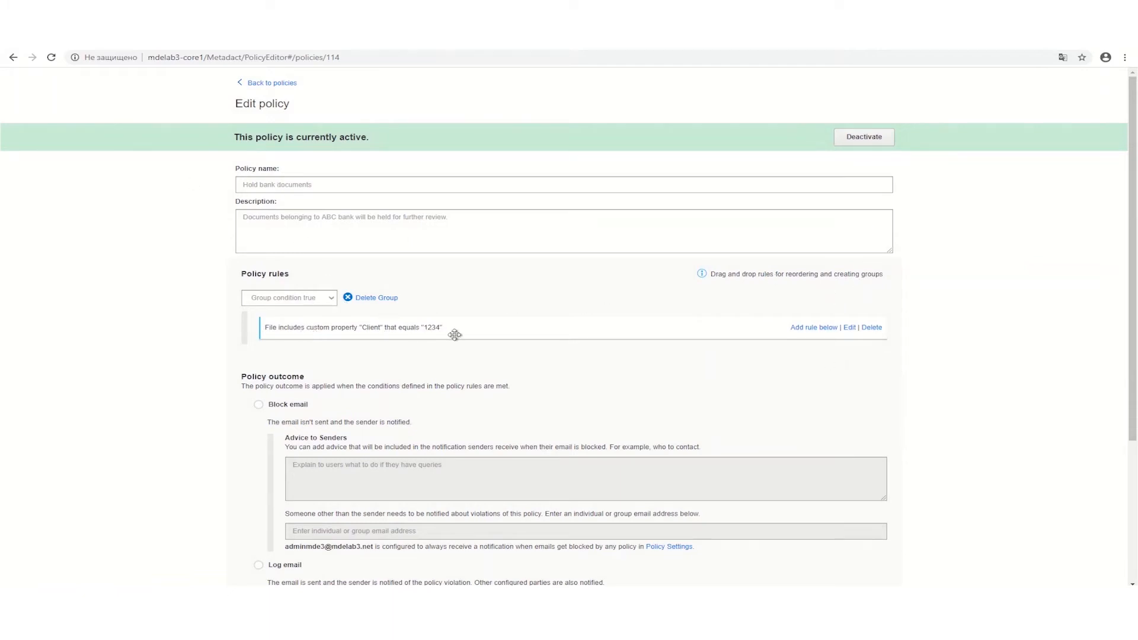
{"action": "scroll", "scroll_direction": "down", "scroll_amount": 3}
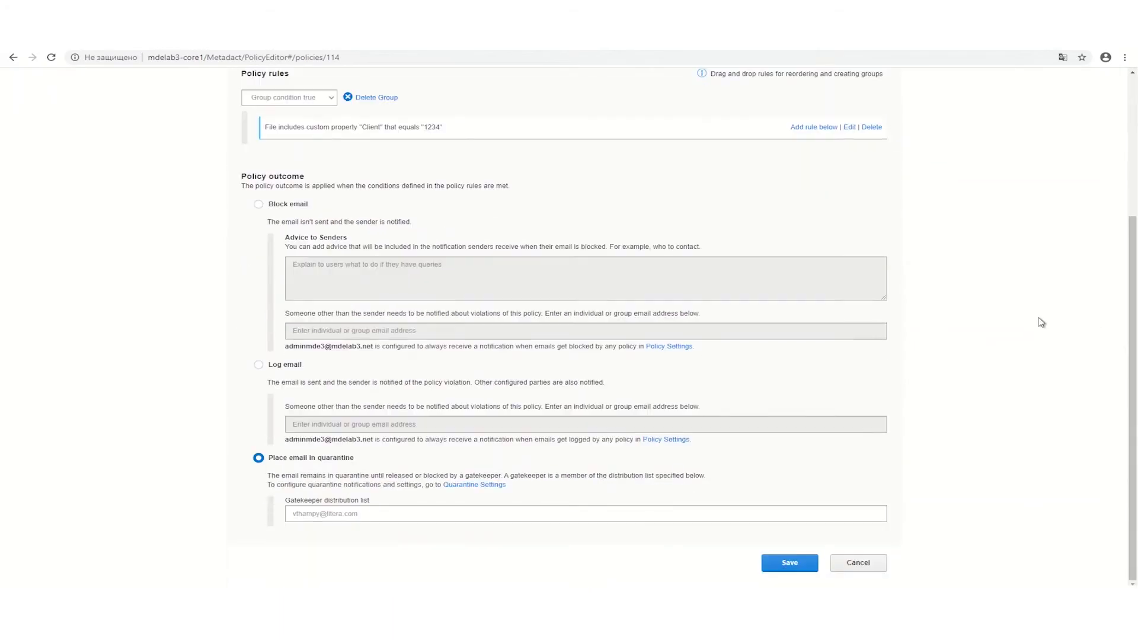
{"action": "mouse_move", "coordinate": [252, 376]}
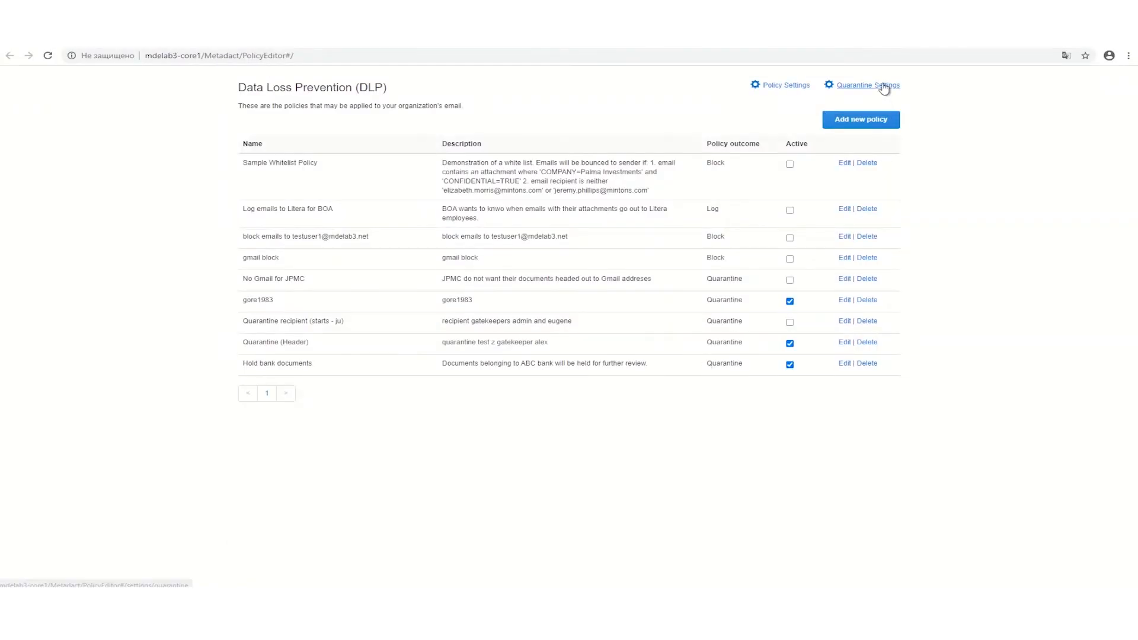
Step: Review the quarantine expiry, fallback gatekeeper and notification settings
{"action": "left_click", "coordinate": [866, 85]}
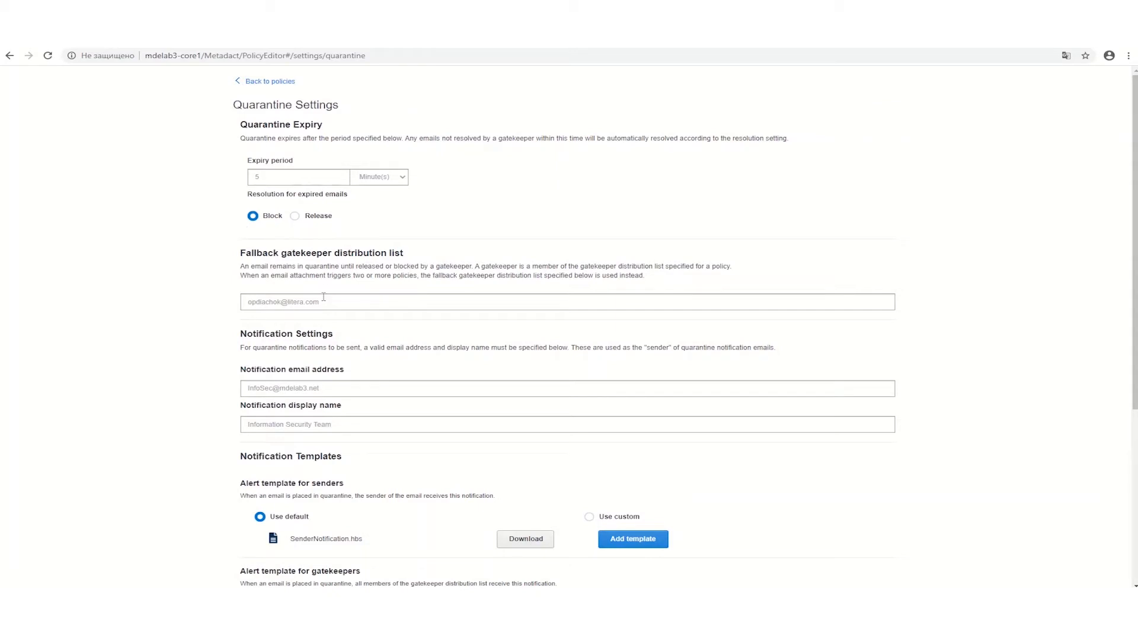
{"action": "mouse_move", "coordinate": [325, 444]}
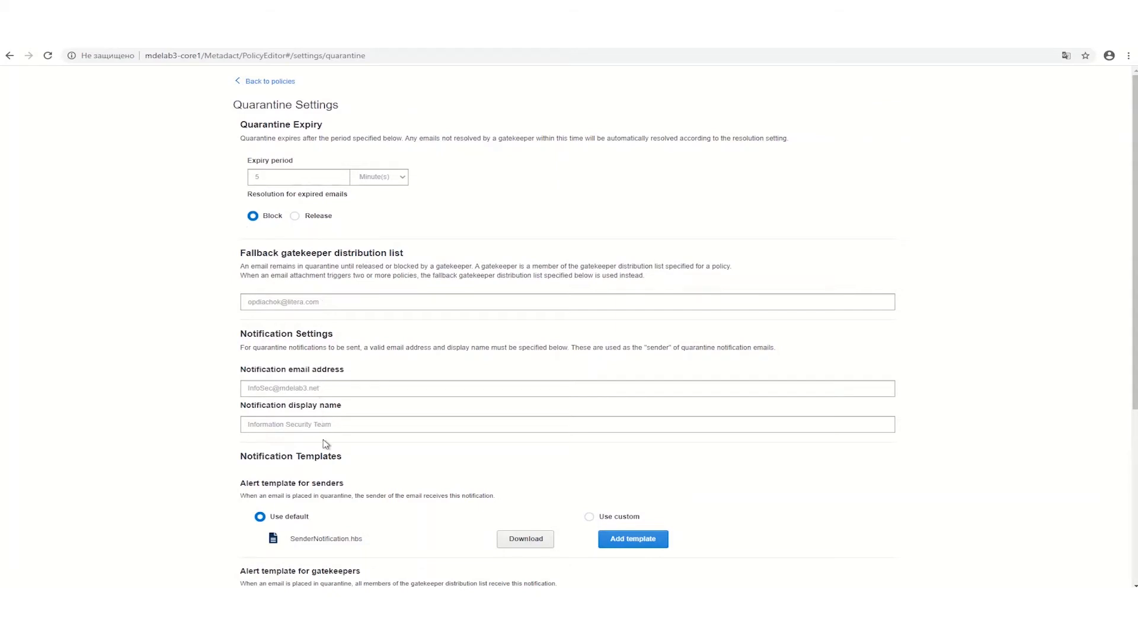
{"action": "scroll", "scroll_direction": "down", "scroll_amount": 3}
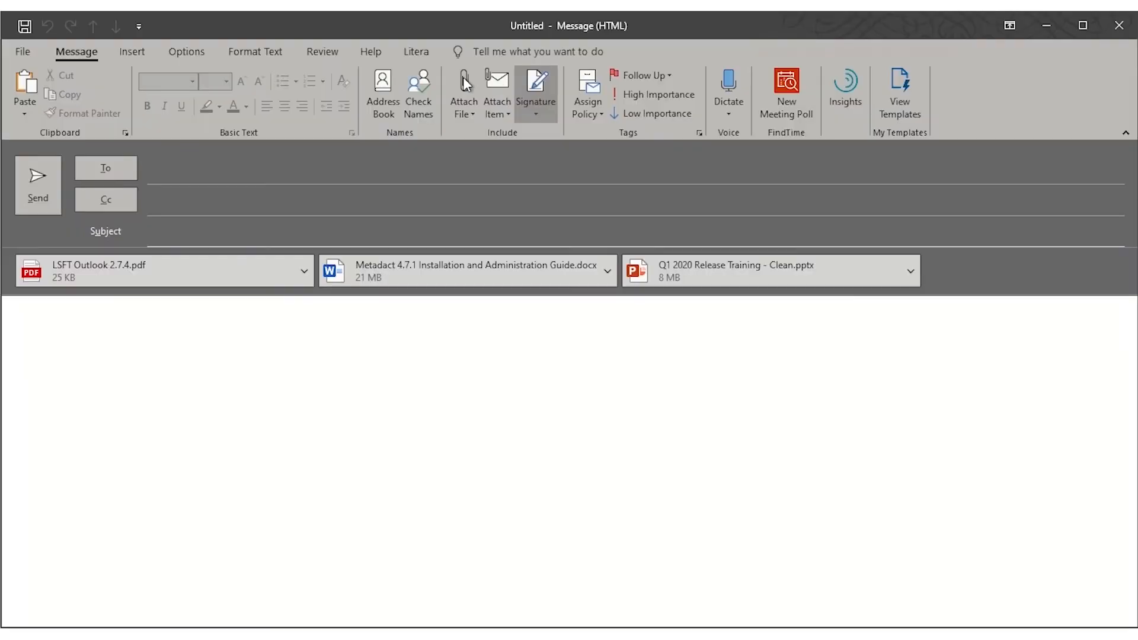
Step: Rename the Word attachment to 'Metadact 4.7.1 Guide.docx' in the Litera Attachment Manager
{"action": "left_click", "coordinate": [416, 52]}
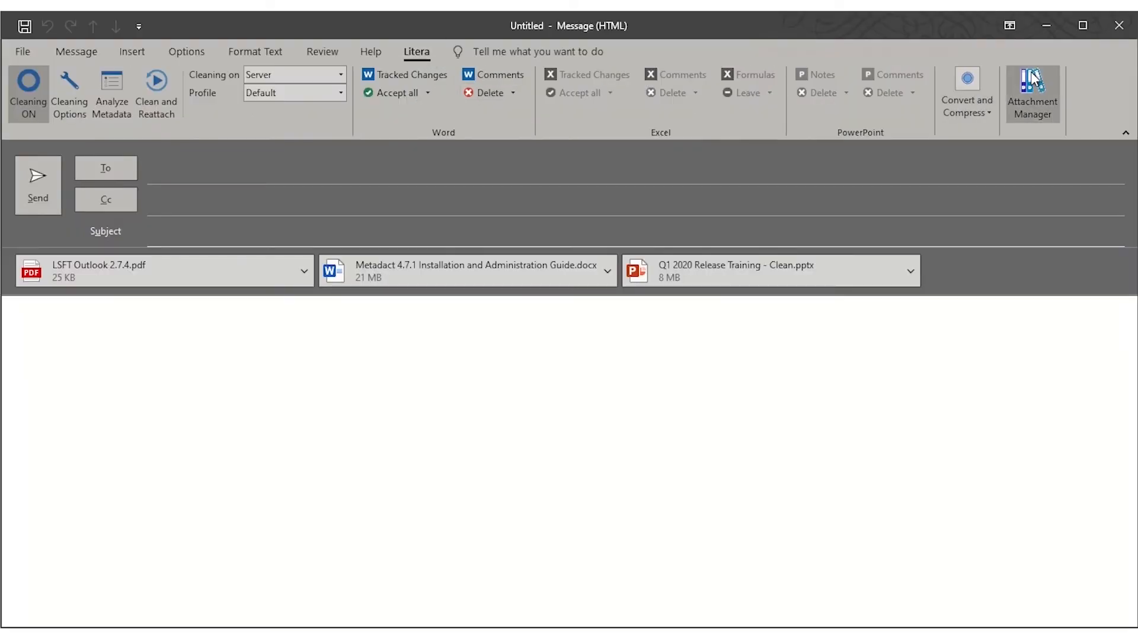
{"action": "left_click", "coordinate": [1031, 93]}
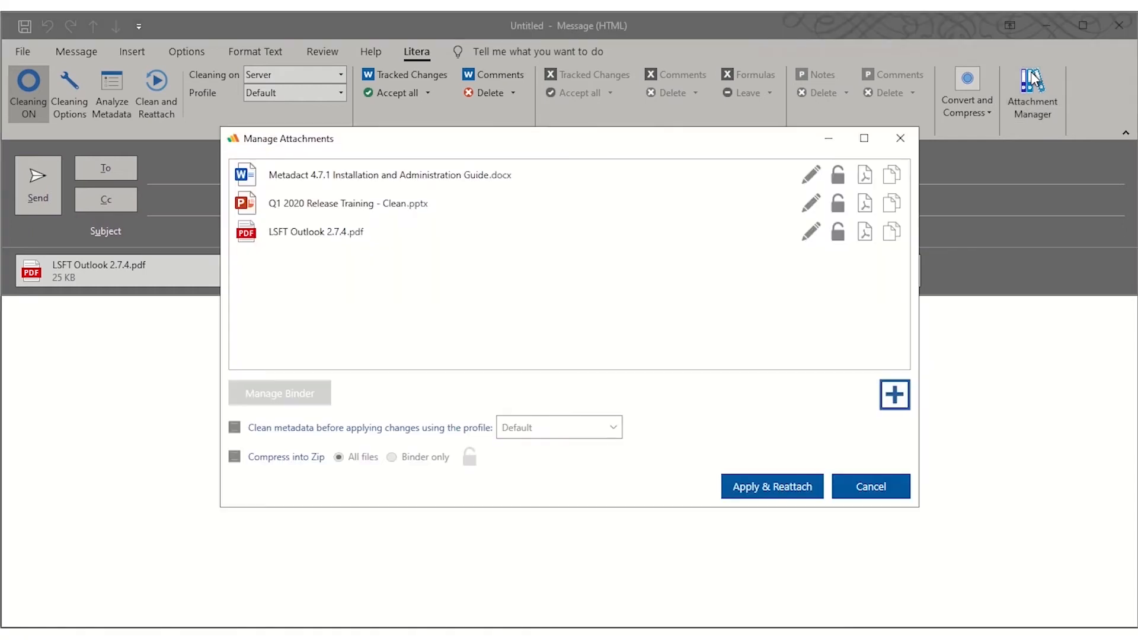
{"action": "mouse_move", "coordinate": [775, 160]}
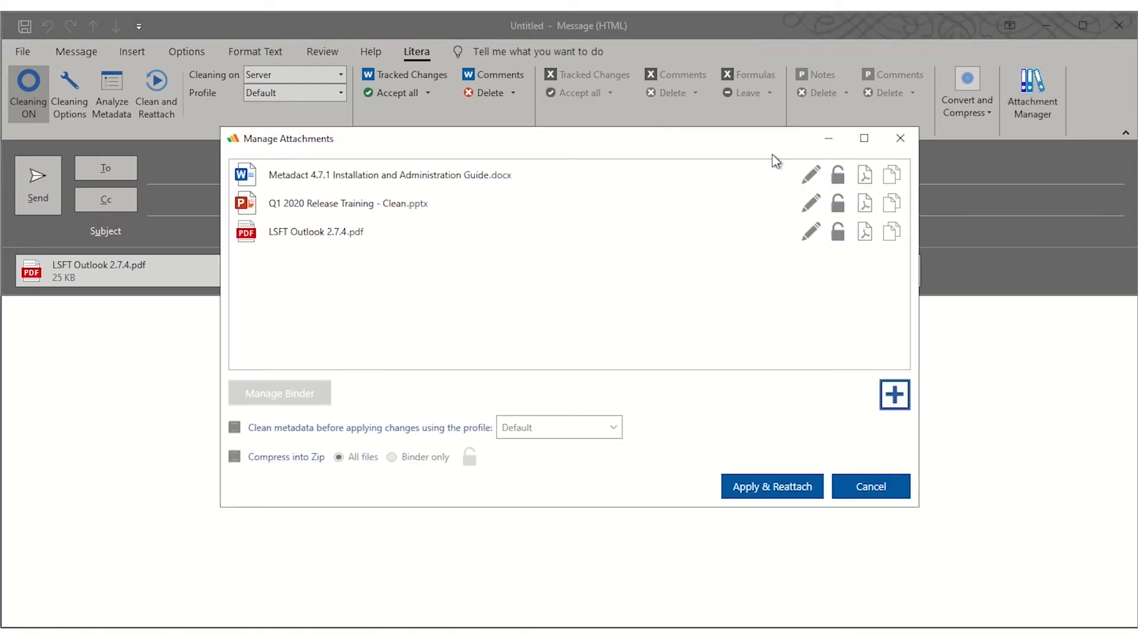
{"action": "left_click", "coordinate": [390, 175]}
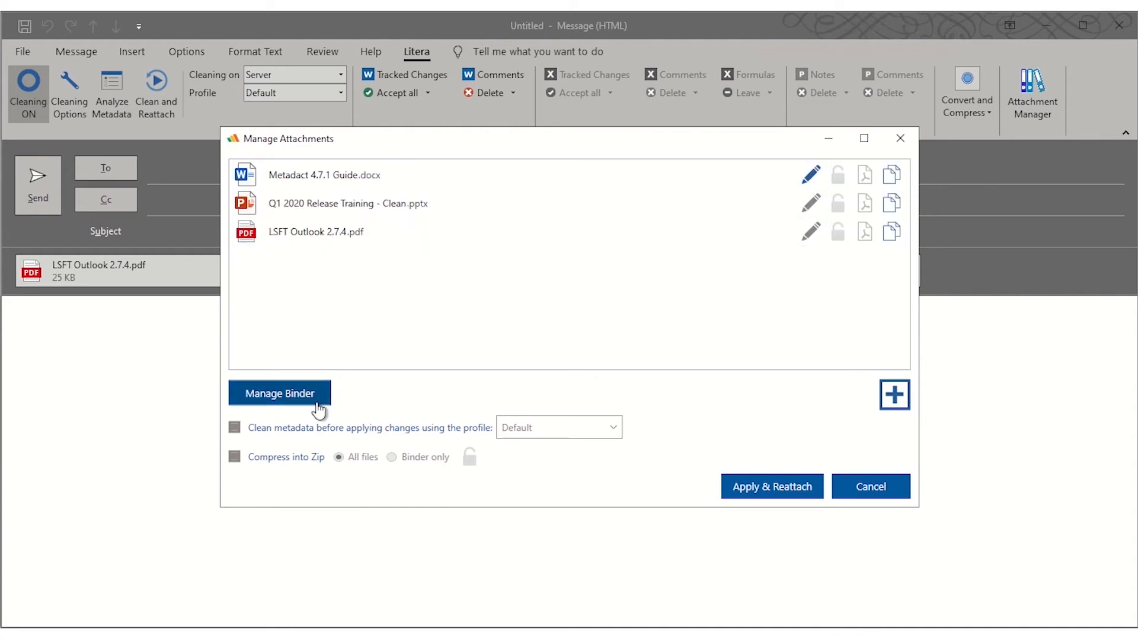
Step: Name the attachment binder in the Litera binder settings
{"action": "left_click", "coordinate": [279, 394]}
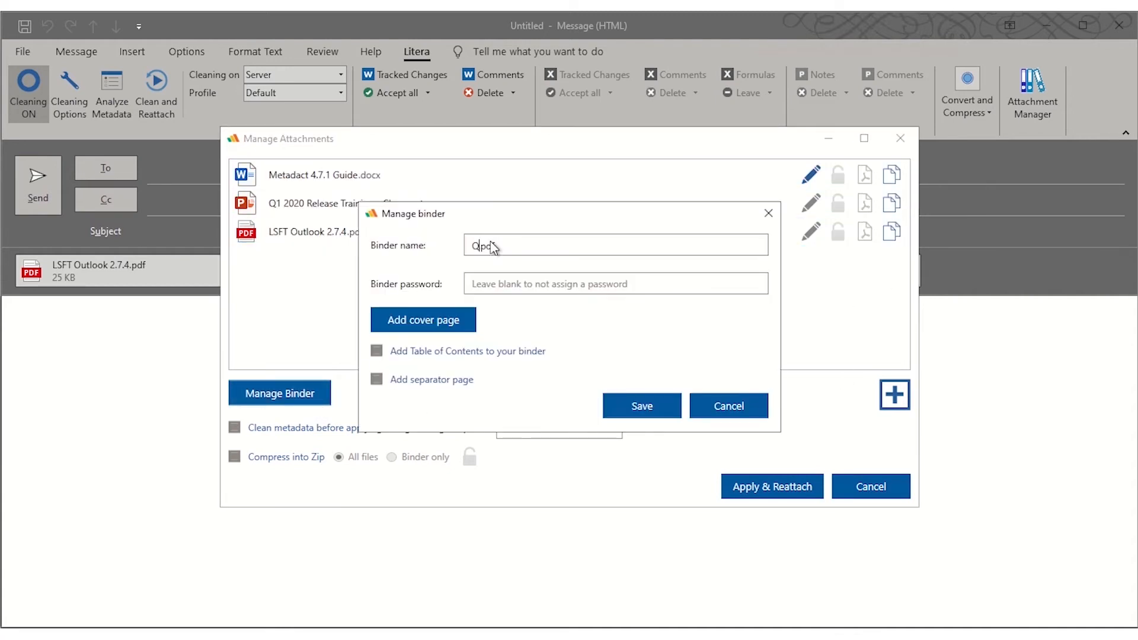
{"action": "left_click", "coordinate": [423, 320]}
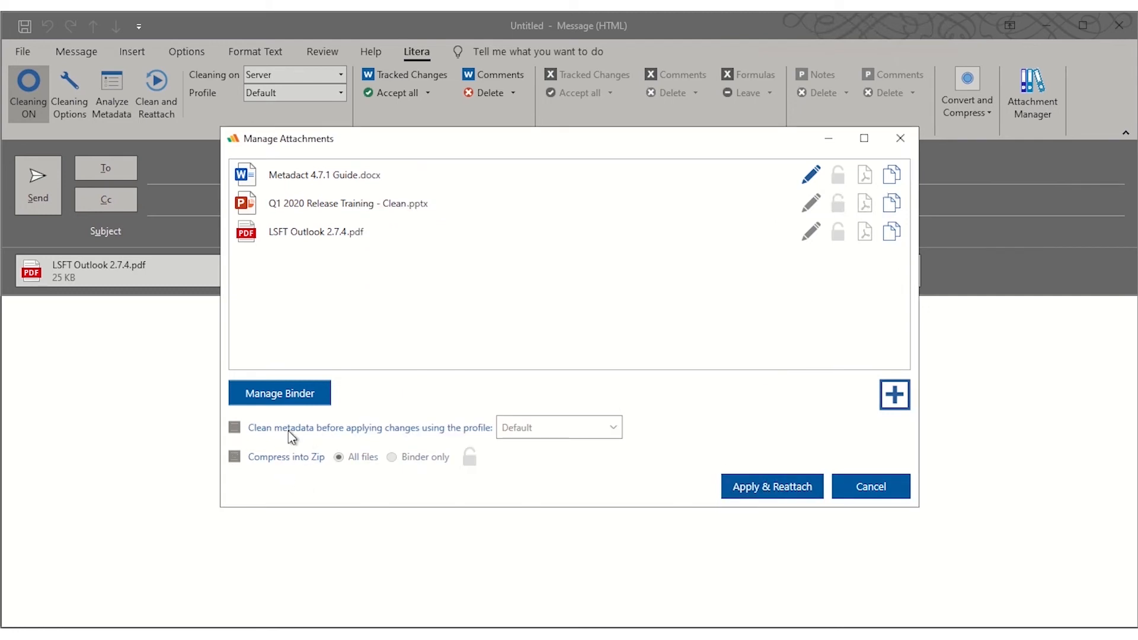
Step: Reattach the files as 'Q2 Training.pdf' and open its Metadact 4.7.1 Guide section
{"action": "left_click", "coordinate": [772, 486]}
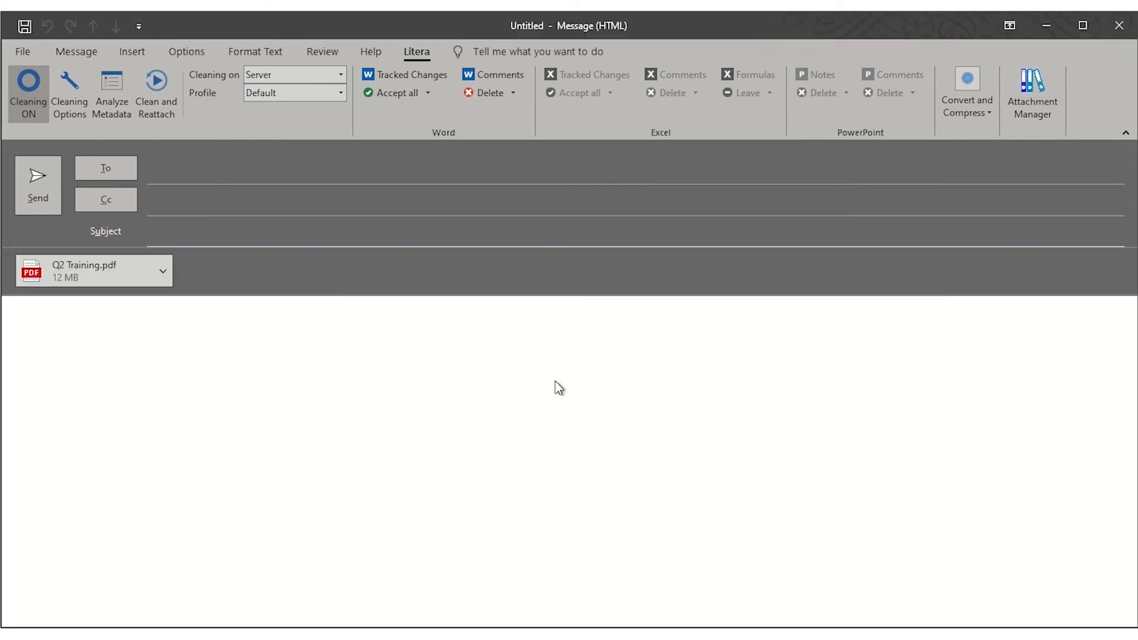
{"action": "double_click", "coordinate": [84, 271]}
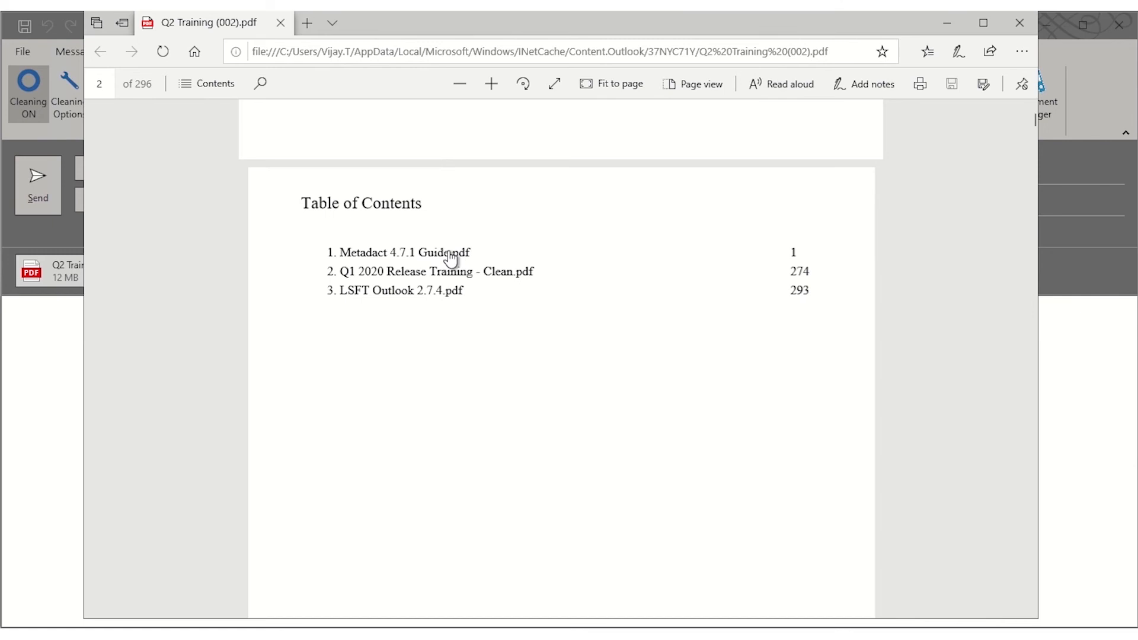
{"action": "left_click", "coordinate": [399, 252]}
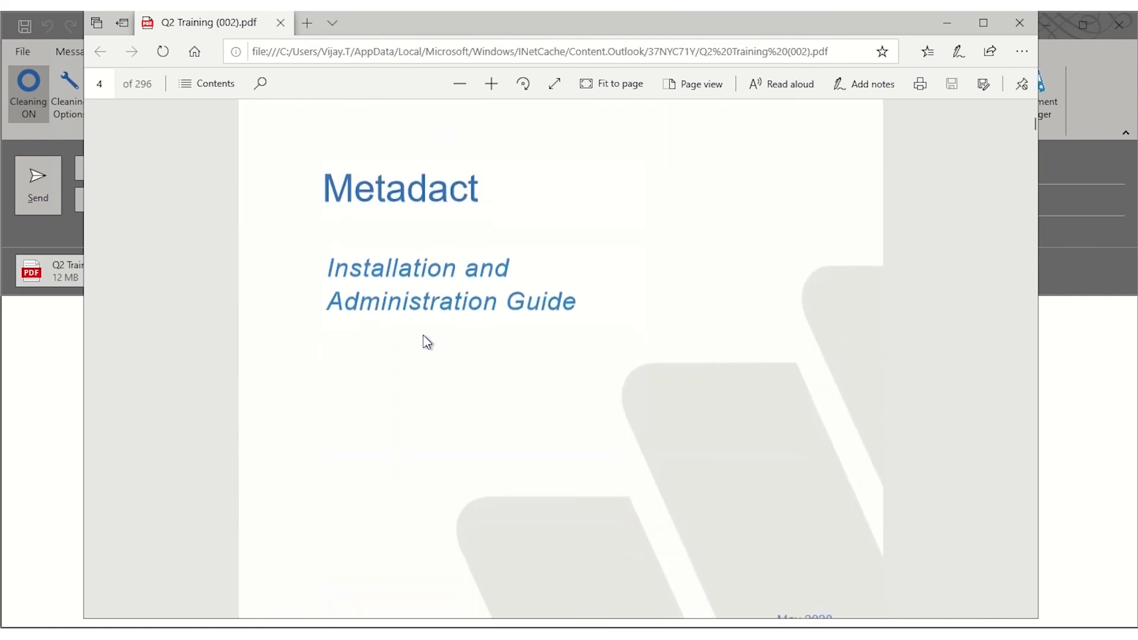